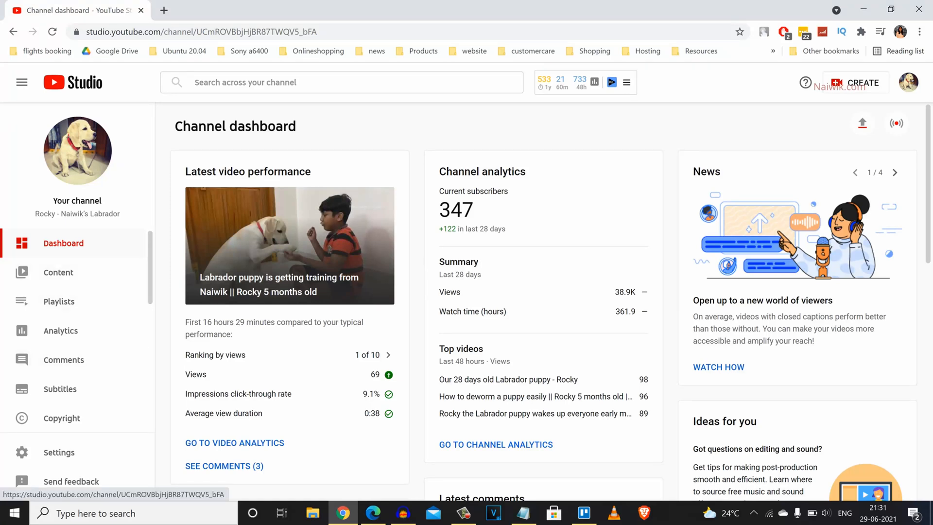
Show the channel's comments and mentions list from the dashboard sidebar
left_click(64, 359)
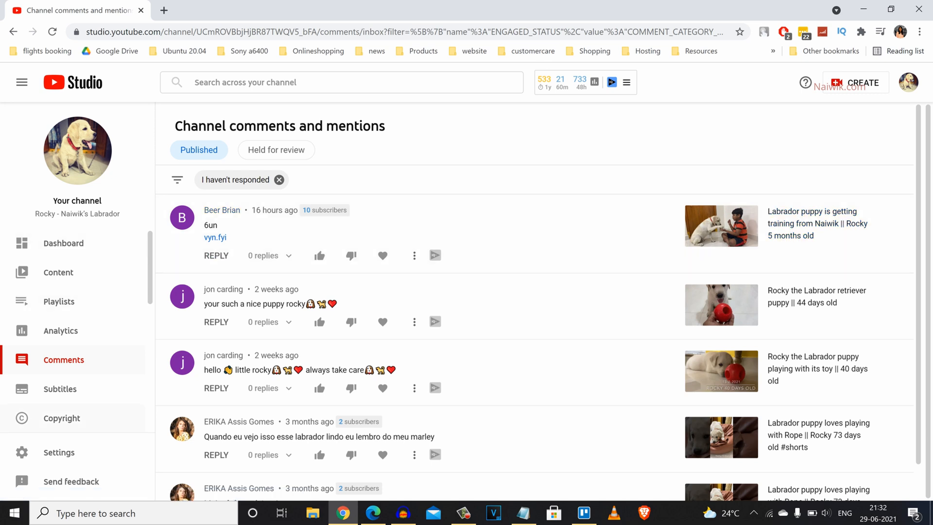
Enable Block links under Community automated filters so linked comments are held for review, and save
left_click(59, 452)
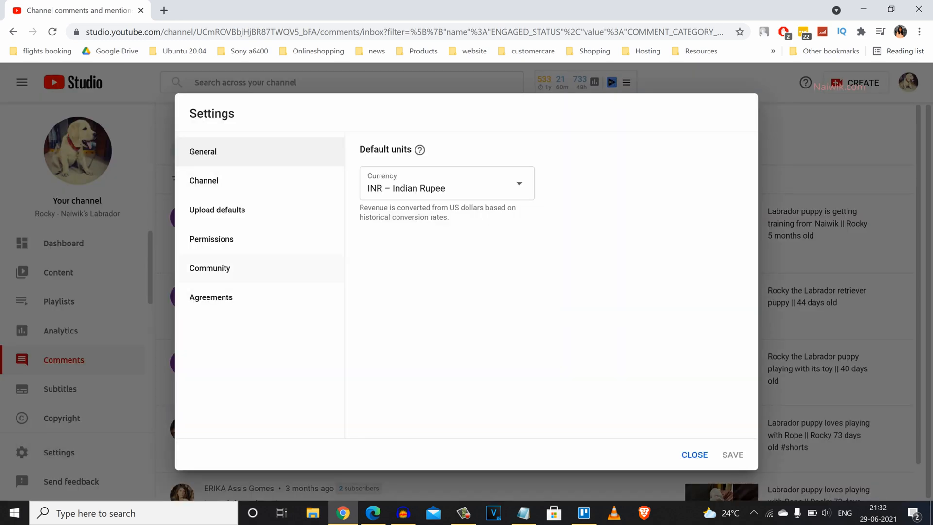
left_click(210, 268)
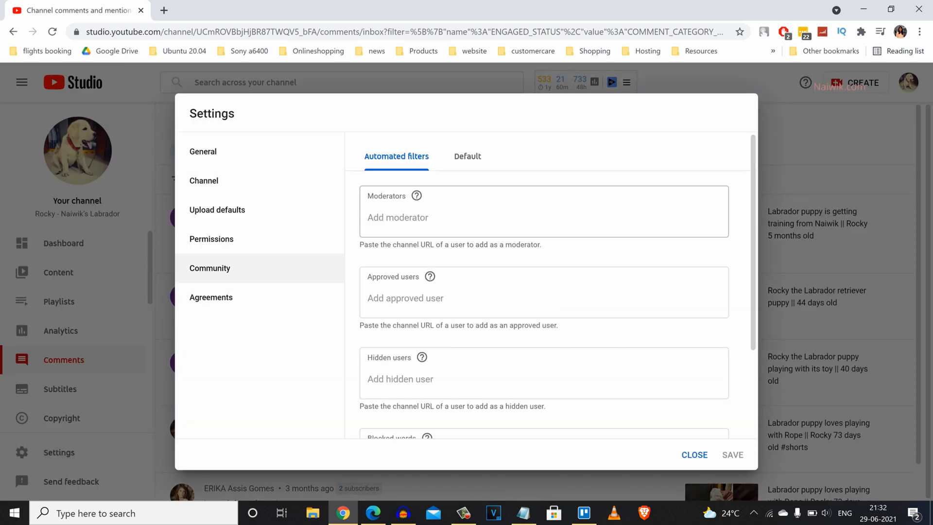
scroll("down", 3)
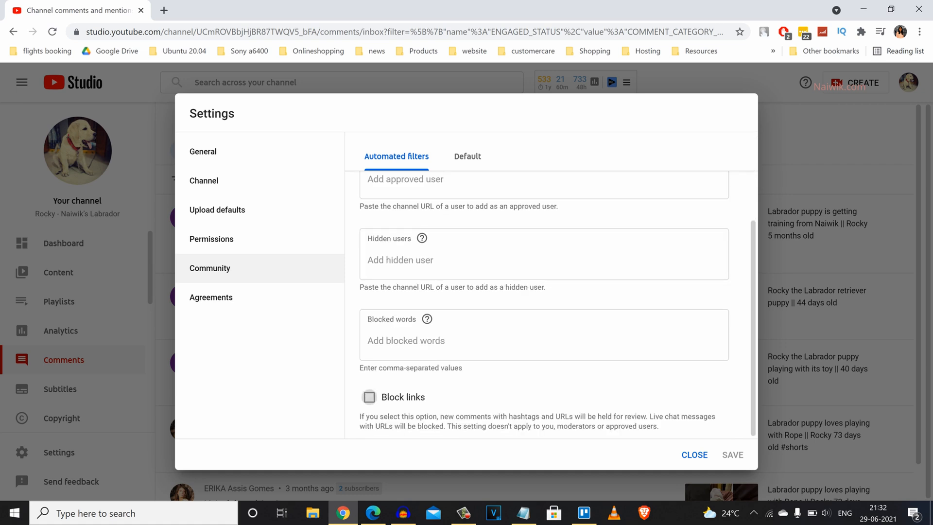
left_click(368, 396)
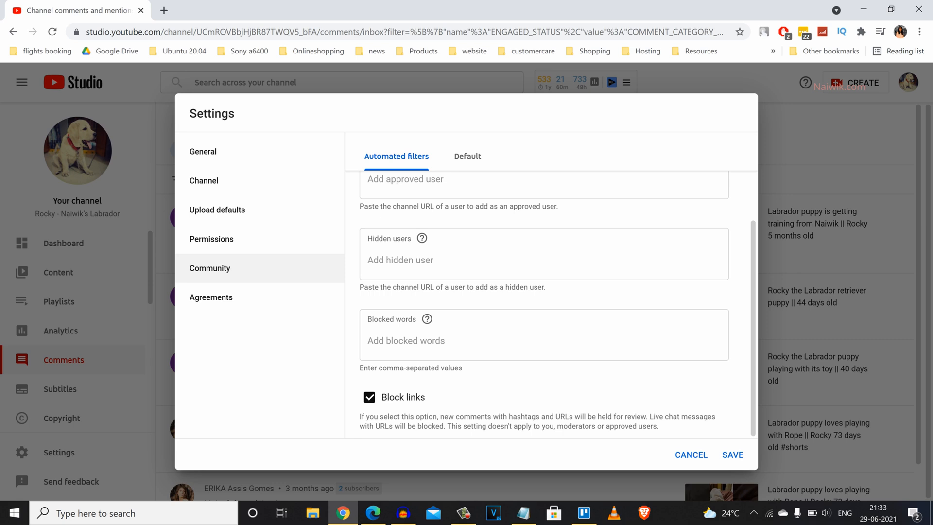
left_click(690, 455)
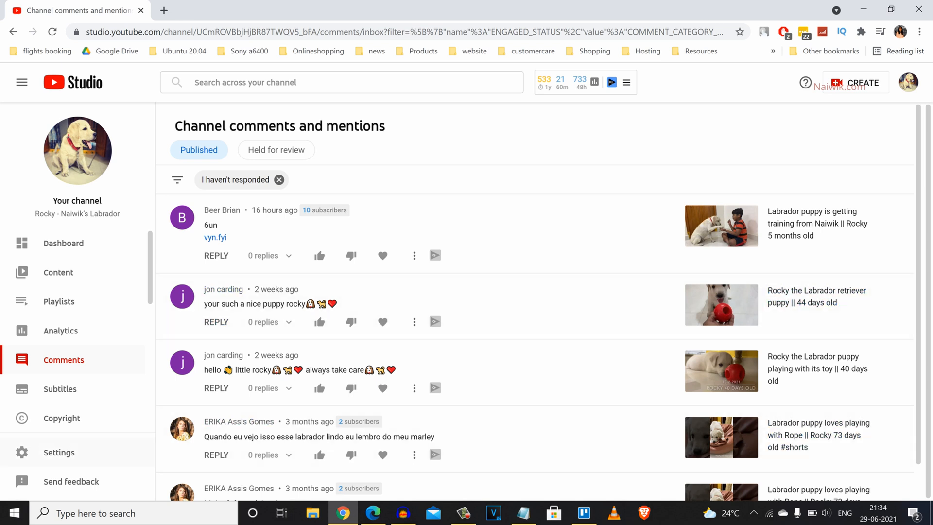
Add 'subscribe' to the Community blocked words list in channel settings
left_click(58, 452)
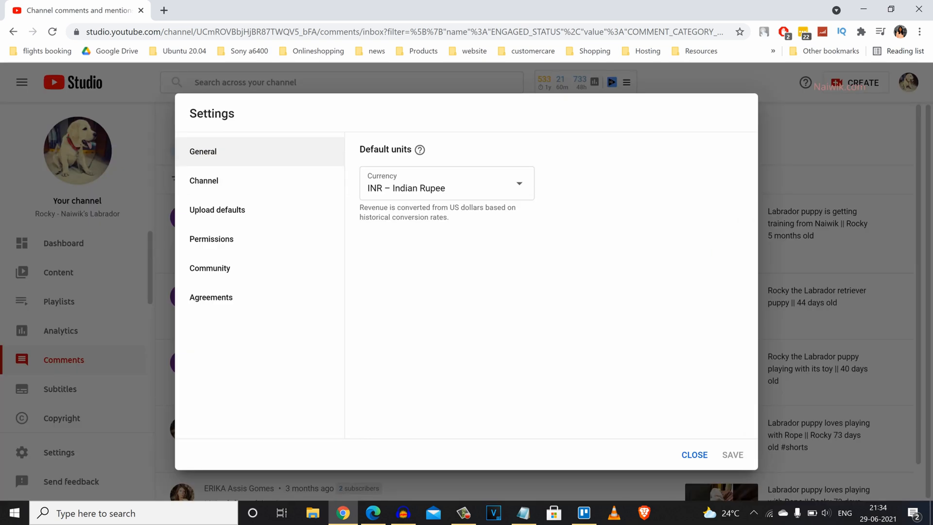
left_click(210, 268)
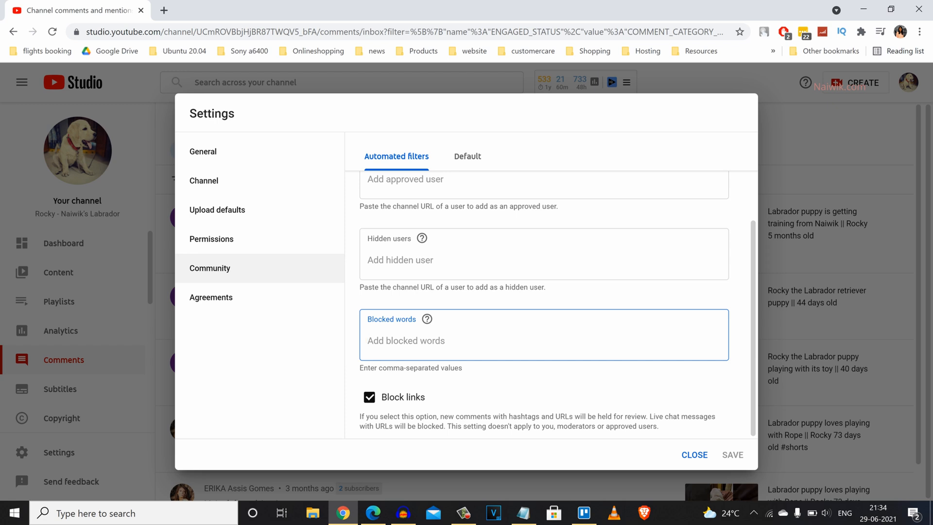
type("subscribe")
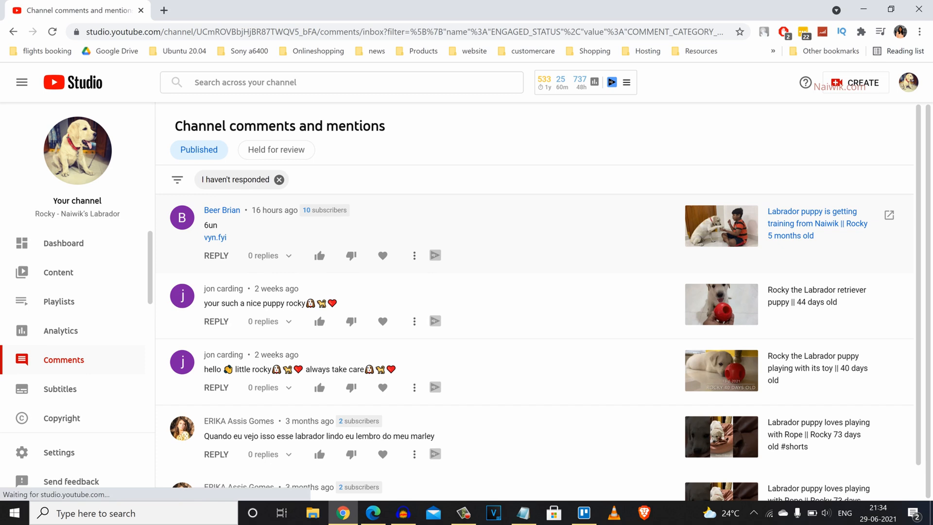
mouse_move(414, 255)
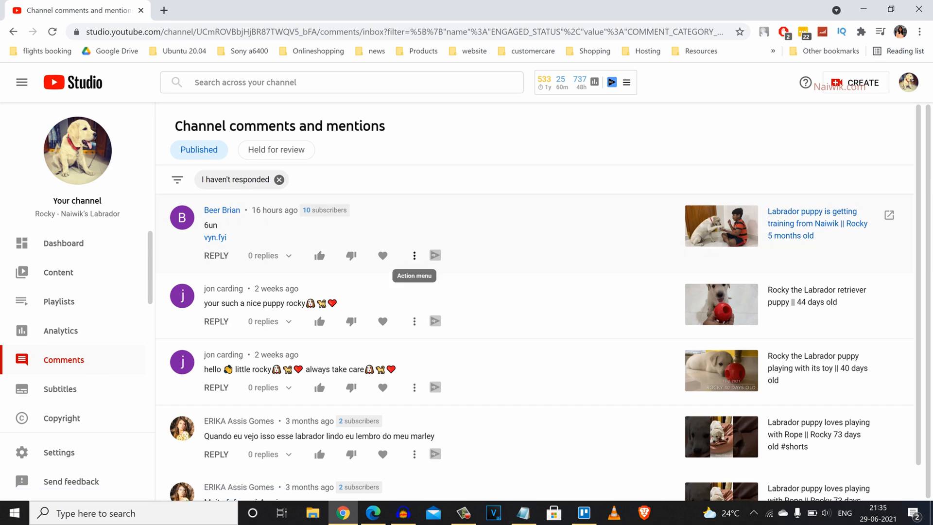
Report the first link-containing comment as unwanted commercial content or spam and confirm its removal
left_click(414, 256)
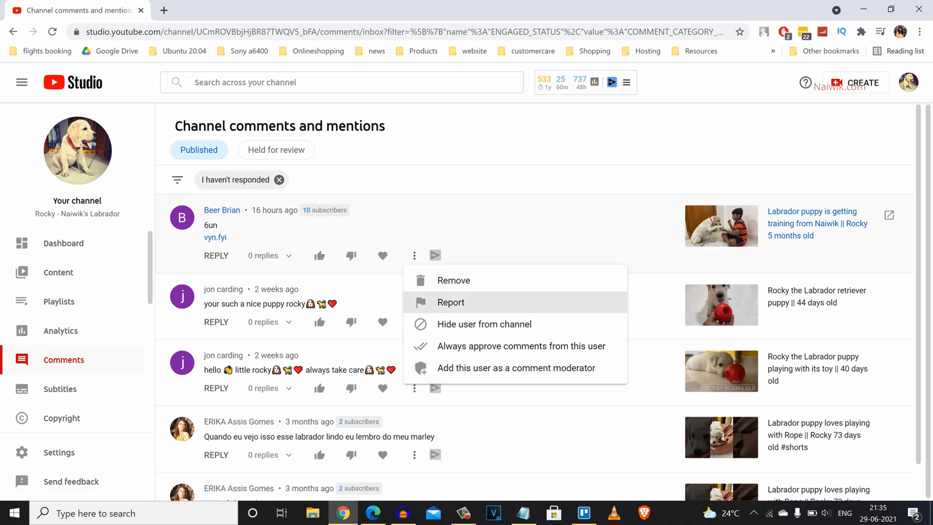
left_click(450, 302)
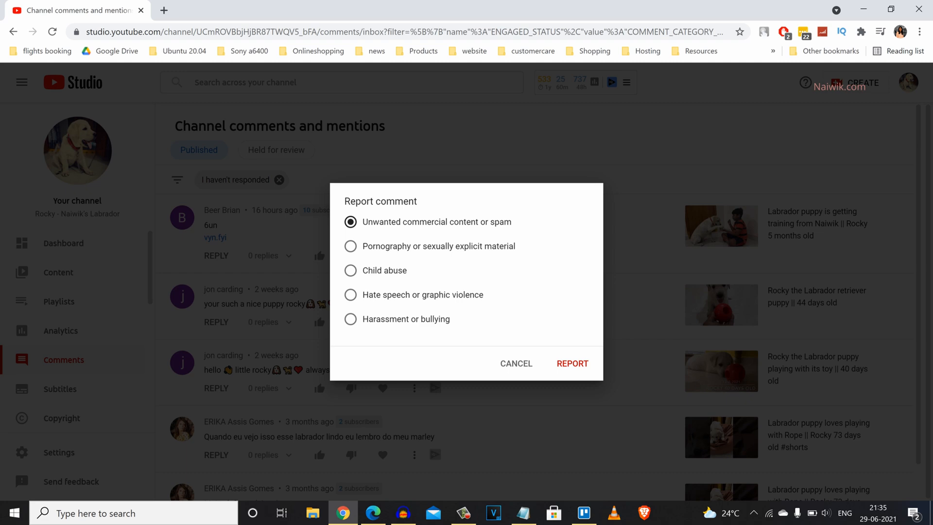
left_click(571, 362)
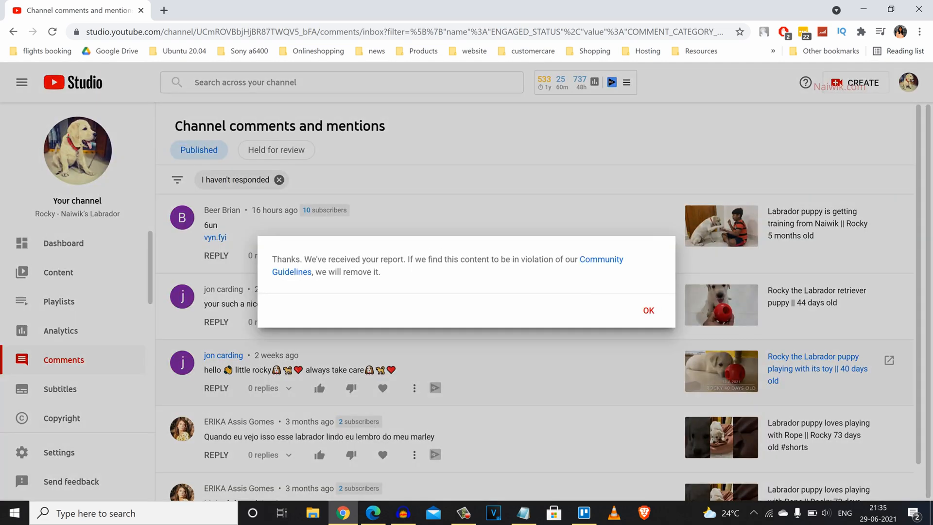
left_click(648, 310)
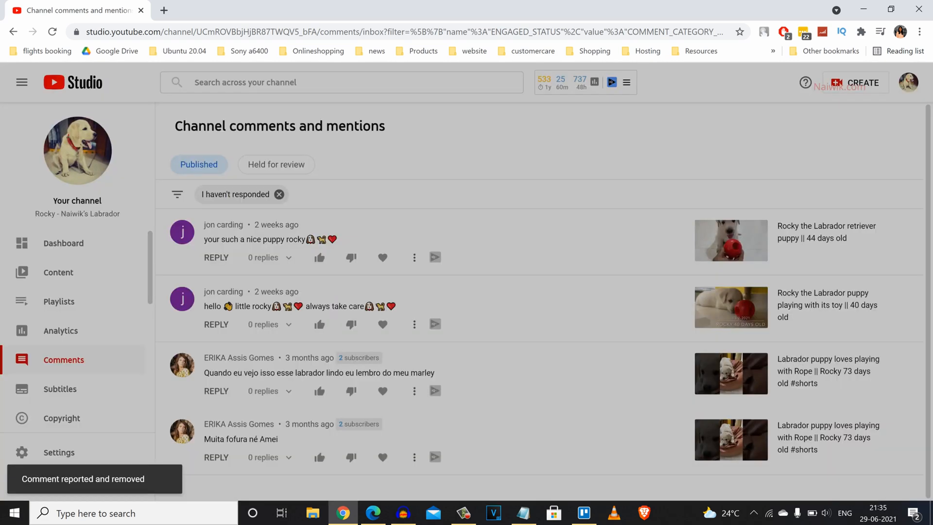